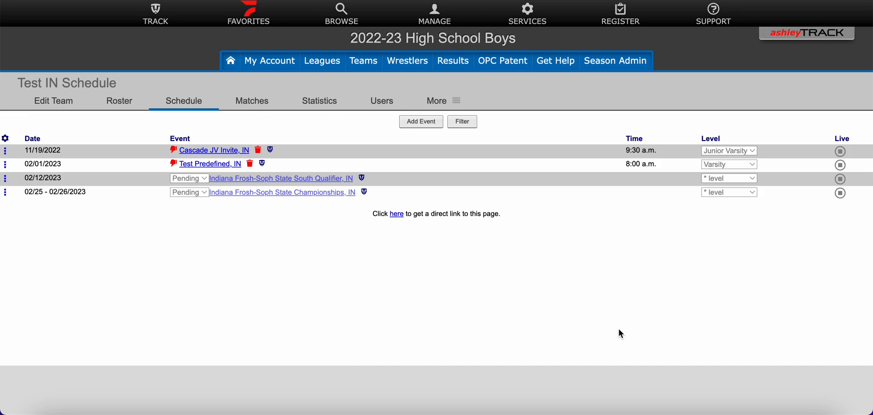
{"action": "mouse_move", "coordinate": [373, 297]}
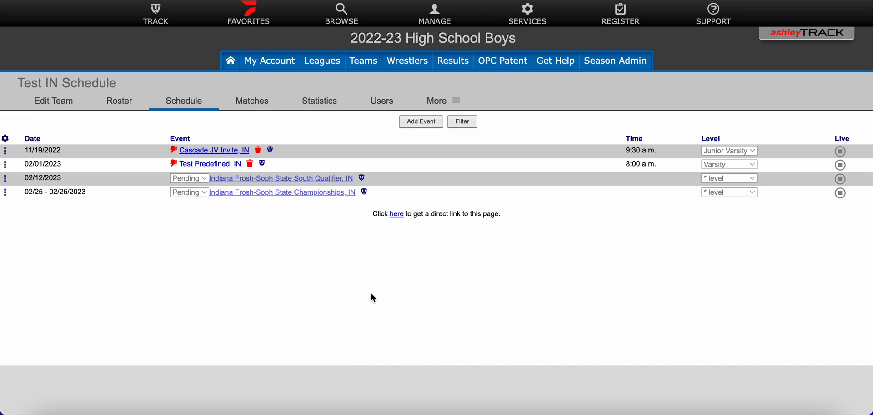
{"action": "mouse_move", "coordinate": [195, 278]}
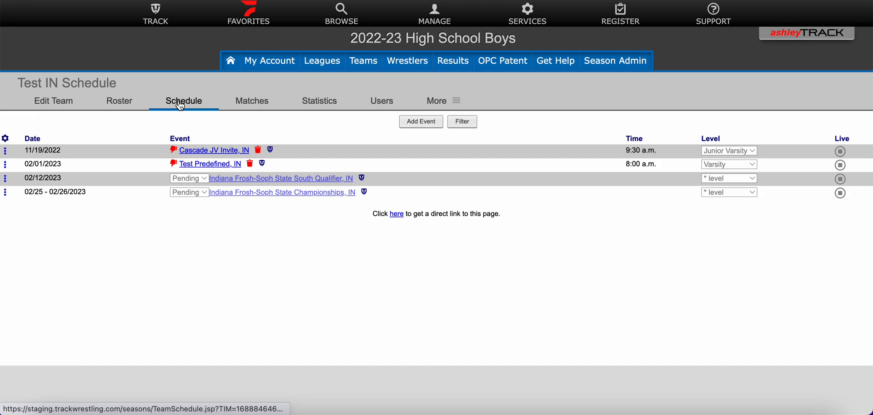
{"action": "mouse_move", "coordinate": [312, 125]}
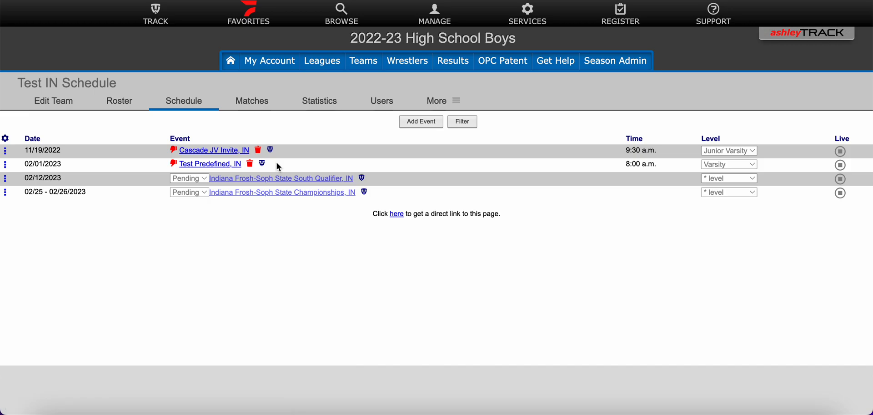
- View the Test Predefined event's empty match list for team Test IN
{"action": "left_click", "coordinate": [210, 164]}
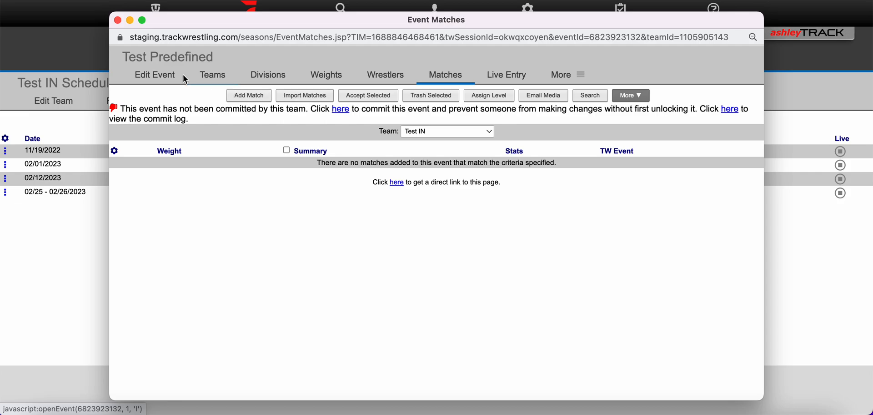
- Review the event's edit details, including the linked Ashley's Training Predefined Trackwrestling event
{"action": "left_click", "coordinate": [155, 75]}
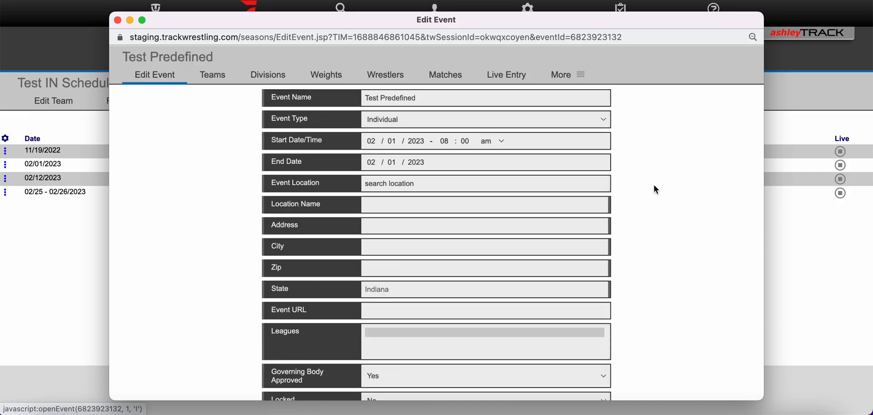
{"action": "scroll", "scroll_direction": "down", "scroll_amount": 3}
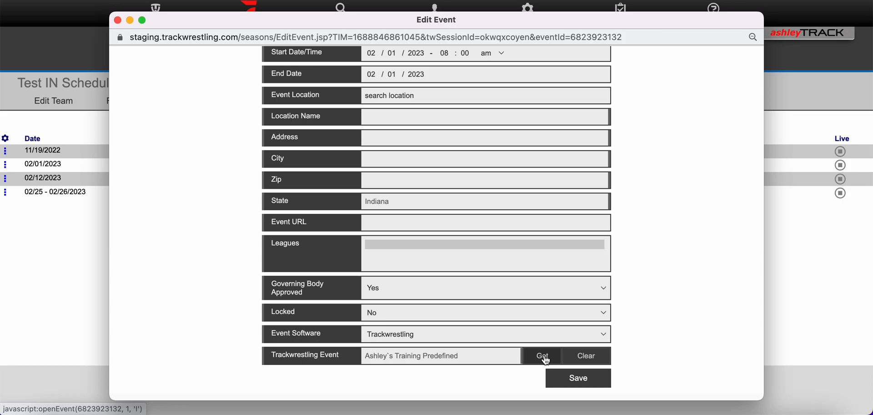
{"action": "mouse_move", "coordinate": [638, 370]}
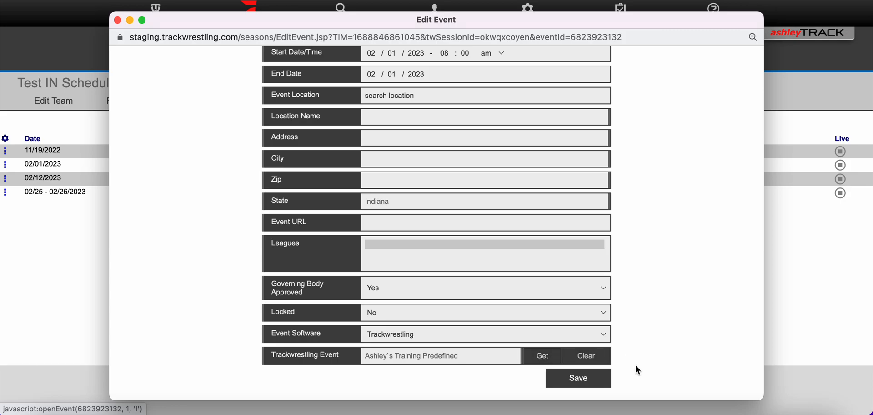
{"action": "mouse_move", "coordinate": [626, 387]}
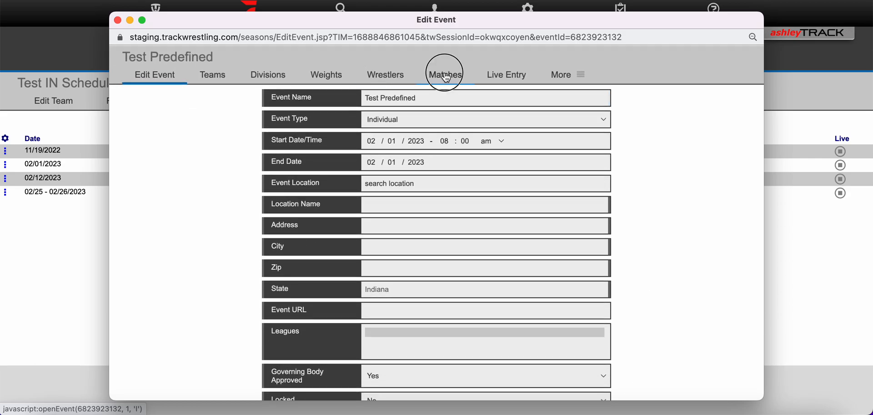
- Start a match import for Test Predefined with Test IN, IN as the event team
{"action": "left_click", "coordinate": [444, 74]}
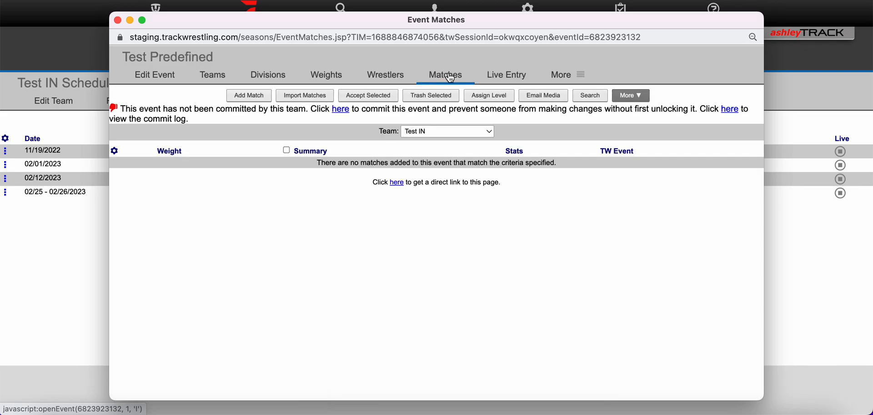
{"action": "mouse_move", "coordinate": [460, 71]}
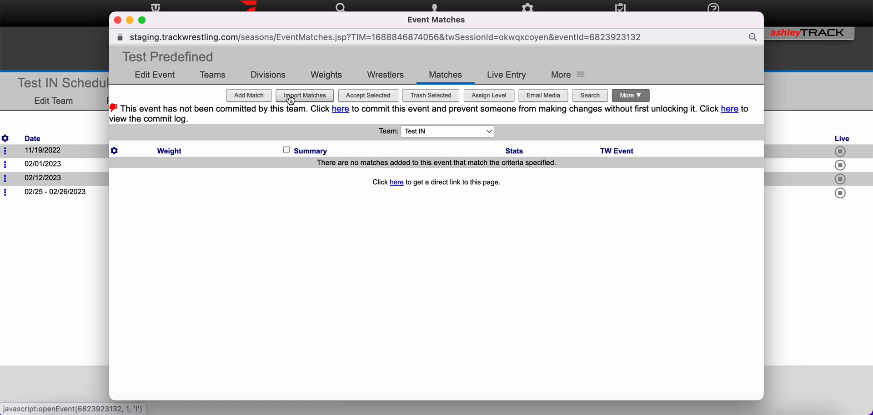
{"action": "left_click", "coordinate": [304, 95]}
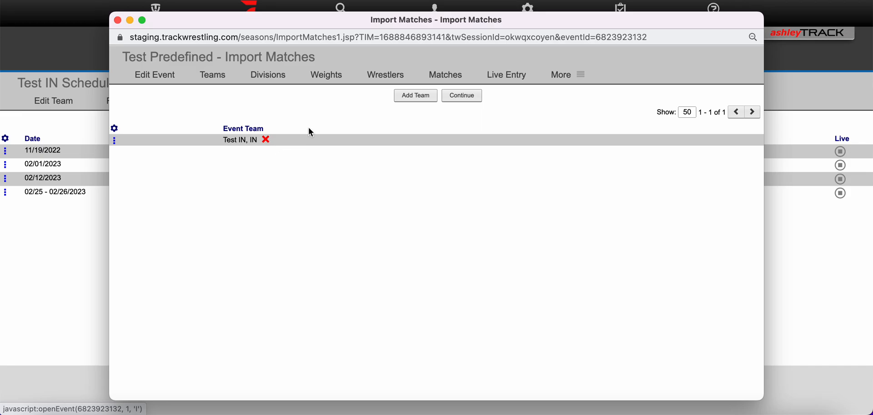
{"action": "mouse_move", "coordinate": [289, 153]}
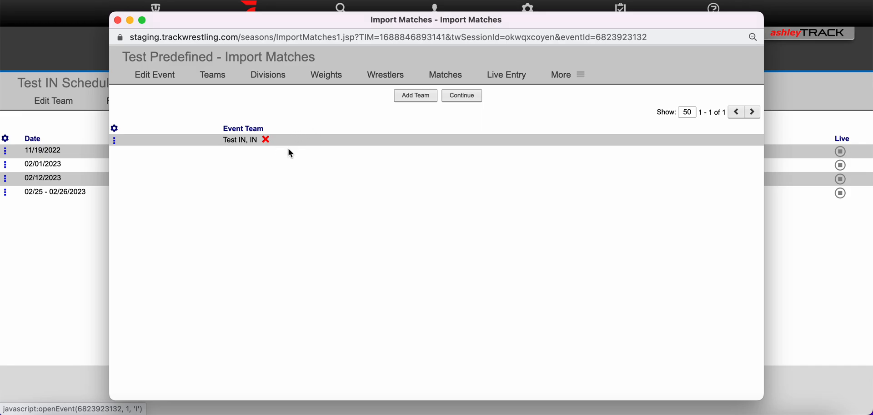
{"action": "mouse_move", "coordinate": [224, 166]}
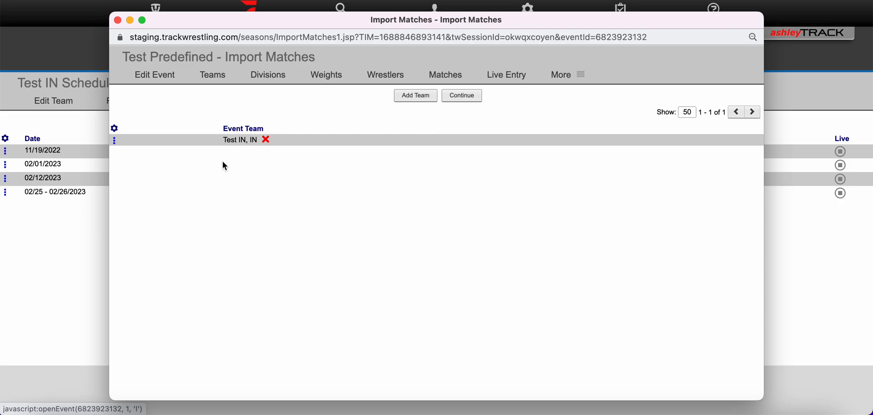
{"action": "mouse_move", "coordinate": [302, 119]}
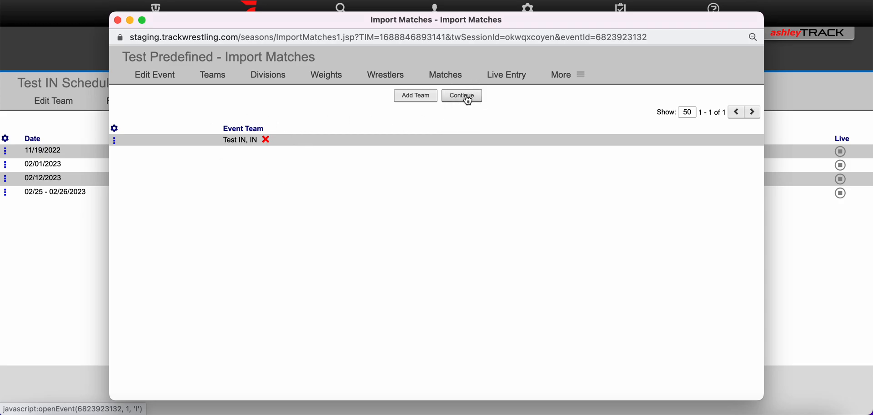
{"action": "left_click", "coordinate": [461, 96]}
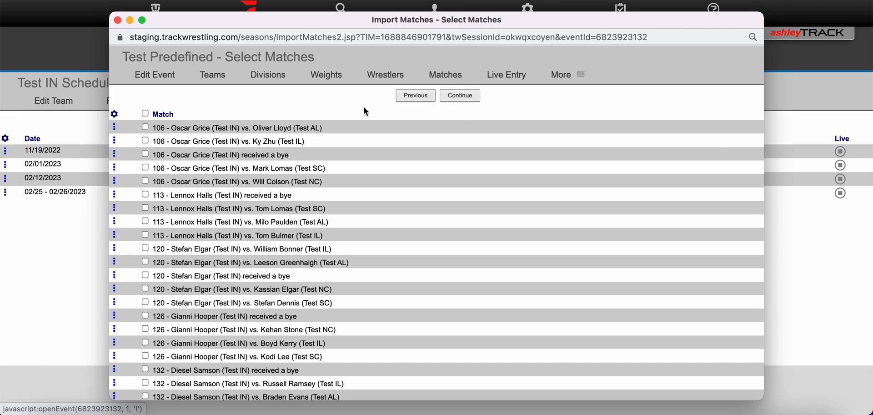
- Select all listed Test IN match results for import and continue to team linking
{"action": "scroll", "scroll_direction": "down", "scroll_amount": 3}
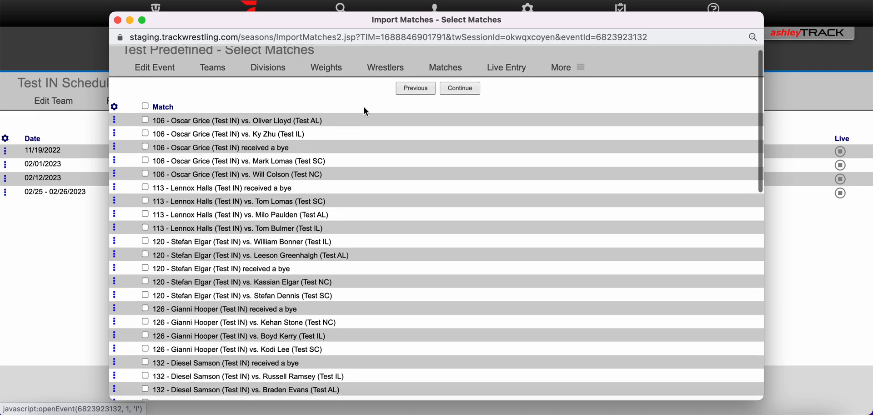
{"action": "scroll", "scroll_direction": "down", "scroll_amount": 3}
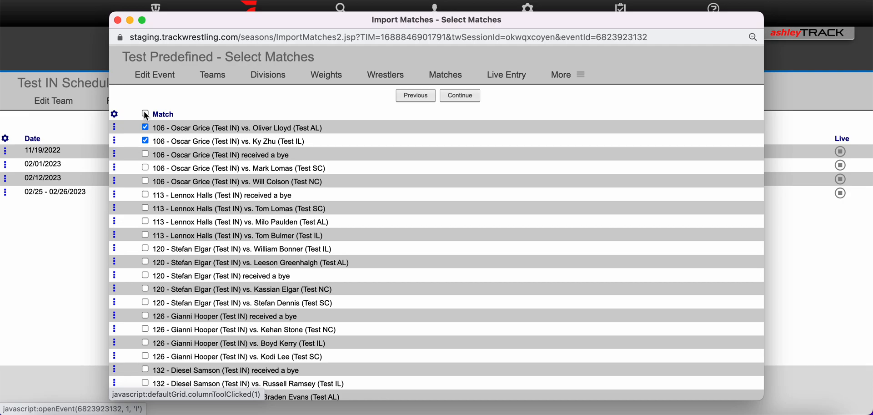
{"action": "left_click", "coordinate": [146, 114]}
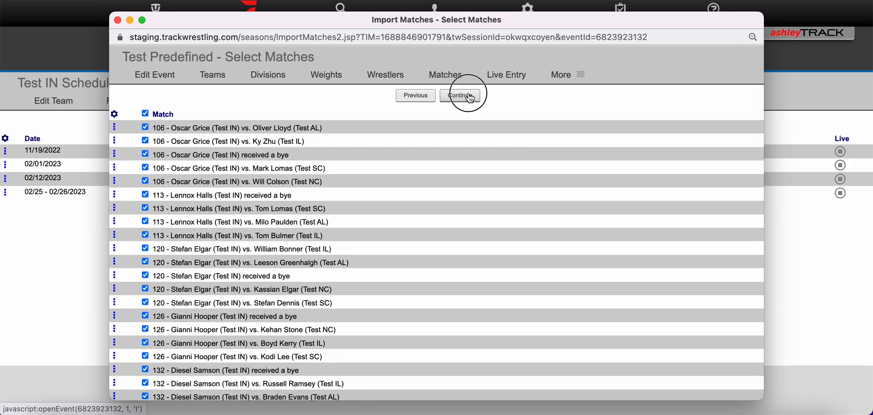
{"action": "left_click", "coordinate": [460, 95]}
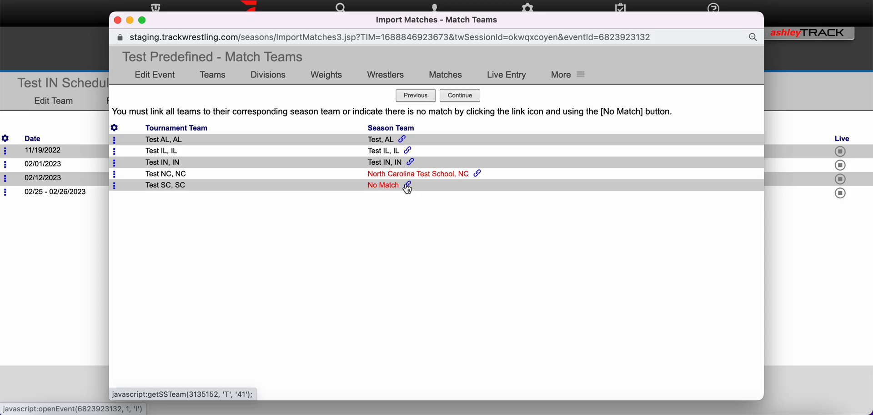
- Link tournament team Test SC to season team Test Team, SC and continue
{"action": "left_click", "coordinate": [408, 185]}
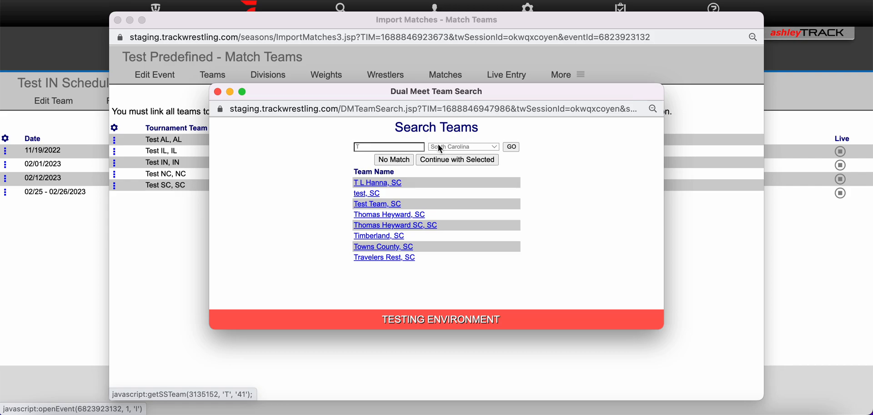
{"action": "mouse_move", "coordinate": [373, 209]}
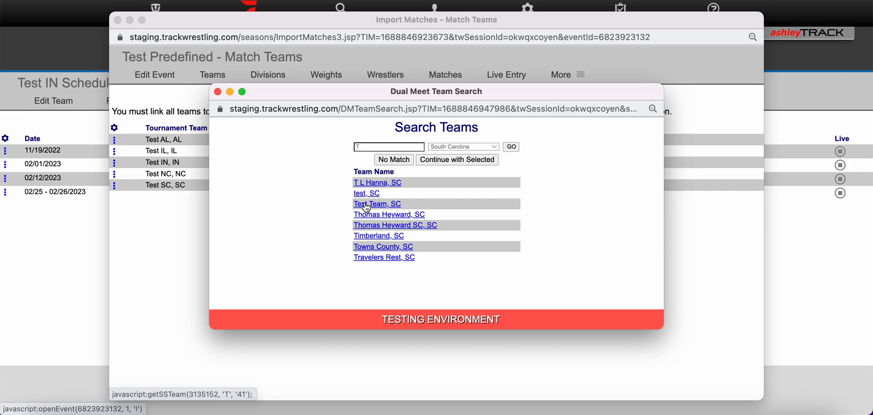
{"action": "left_click", "coordinate": [377, 203]}
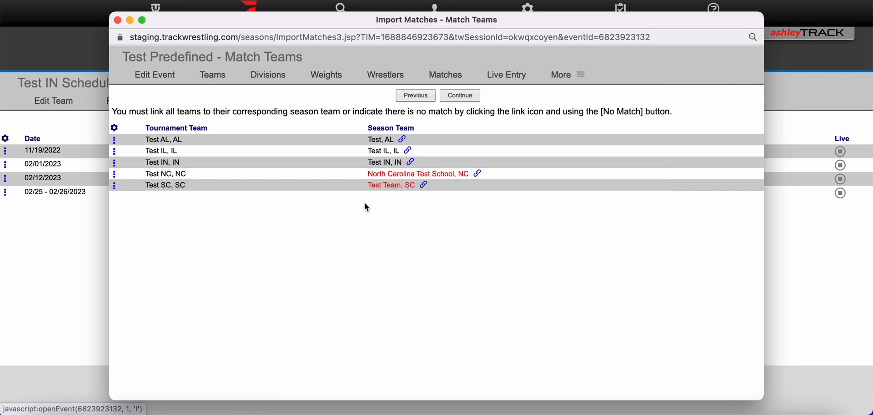
{"action": "left_click", "coordinate": [459, 95]}
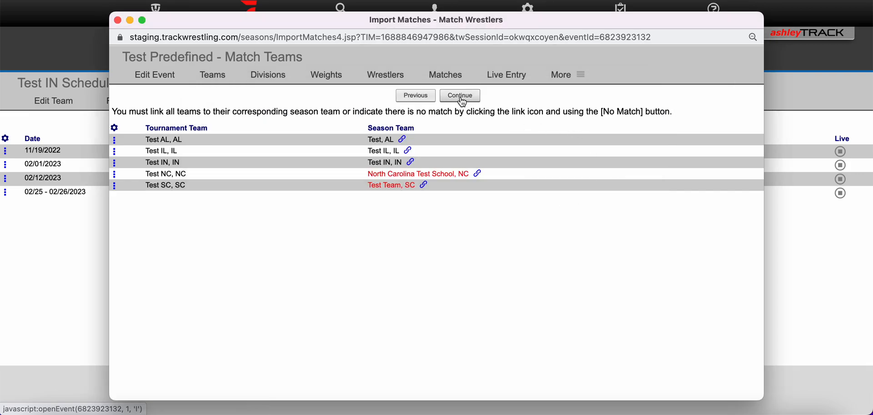
- Link tournament wrestler Diesel Samson to his Test IN season wrestler
{"action": "left_click", "coordinate": [460, 95]}
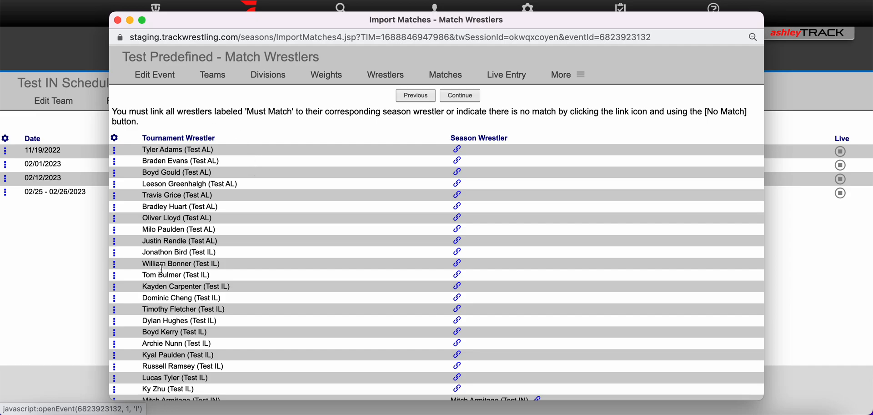
{"action": "mouse_move", "coordinate": [453, 266]}
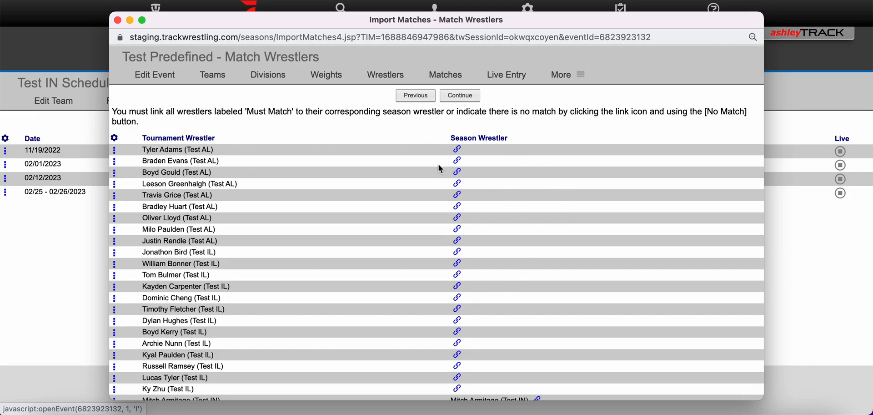
{"action": "mouse_move", "coordinate": [496, 270]}
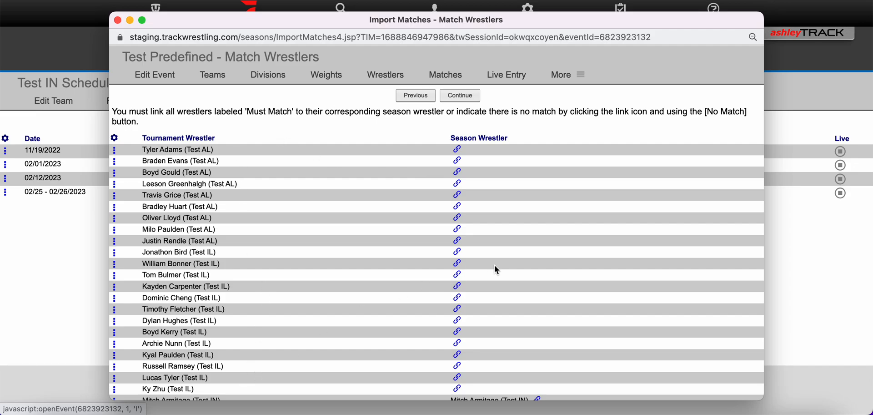
{"action": "scroll", "scroll_direction": "down", "scroll_amount": 3}
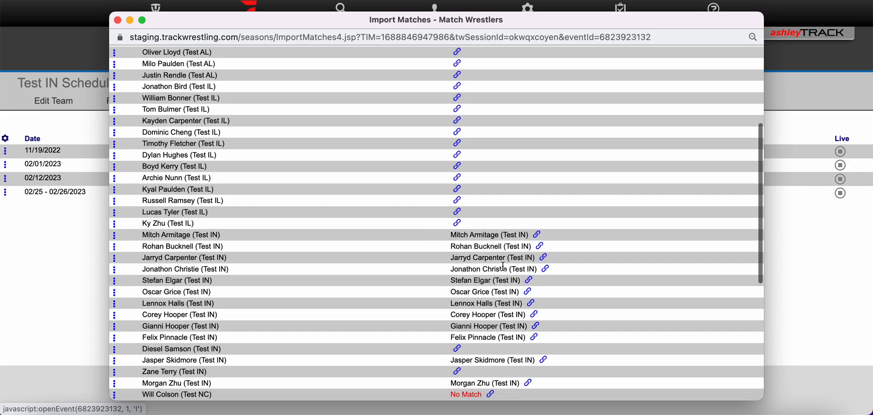
{"action": "scroll", "scroll_direction": "down", "scroll_amount": 3}
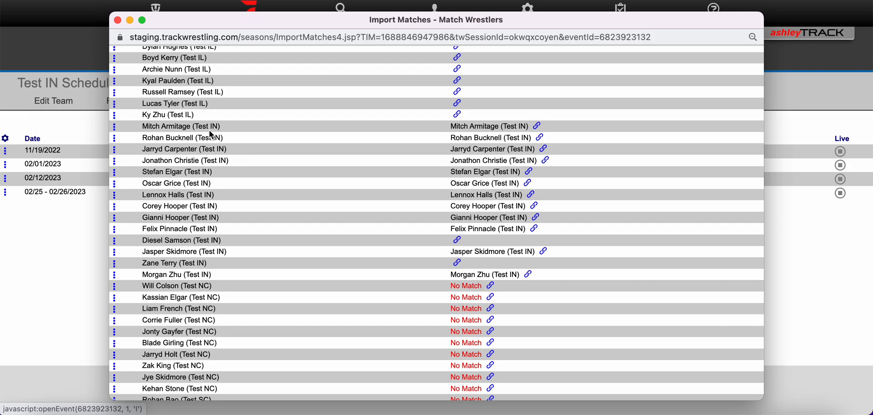
{"action": "mouse_move", "coordinate": [197, 265]}
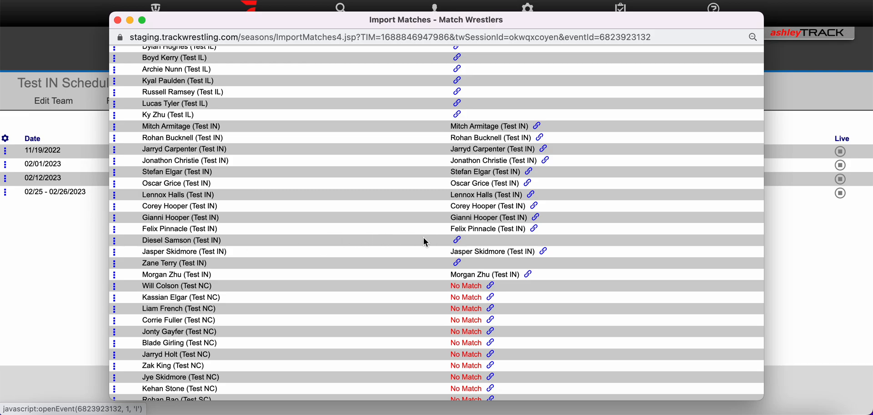
{"action": "mouse_move", "coordinate": [457, 242]}
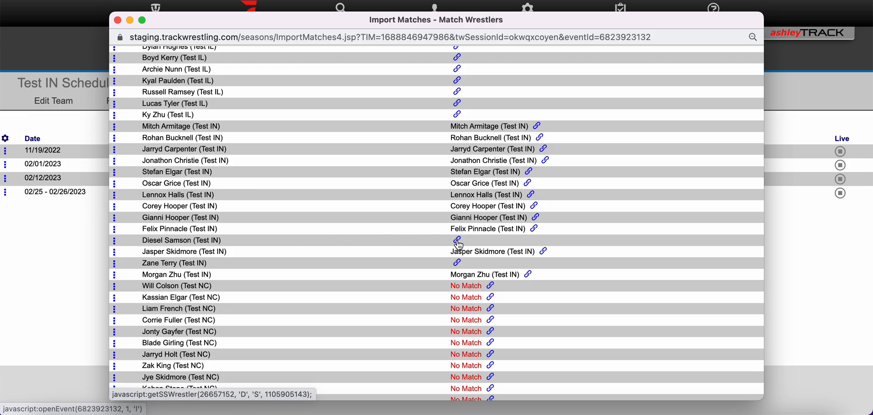
{"action": "left_click", "coordinate": [456, 241]}
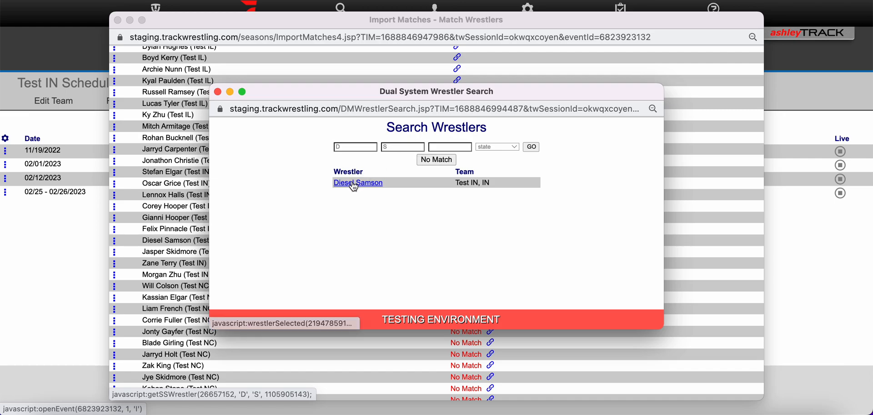
{"action": "left_click", "coordinate": [358, 182]}
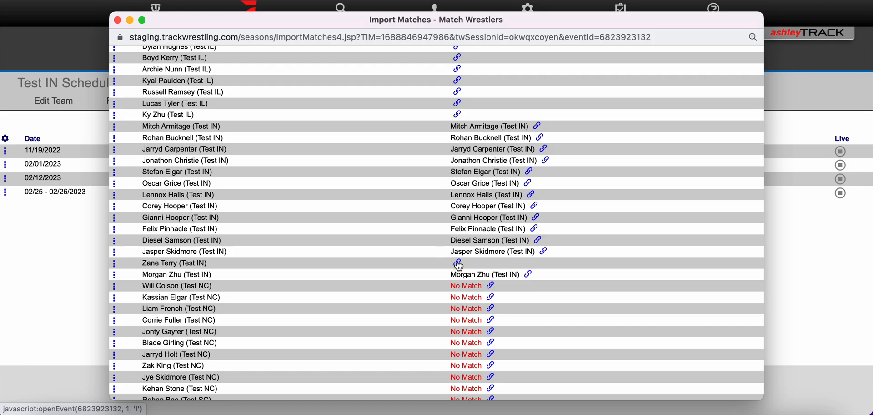
{"action": "left_click", "coordinate": [457, 264]}
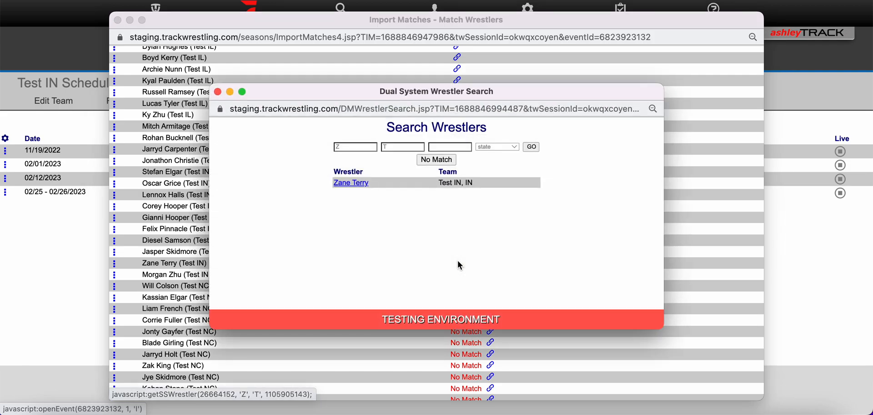
{"action": "mouse_move", "coordinate": [429, 260]}
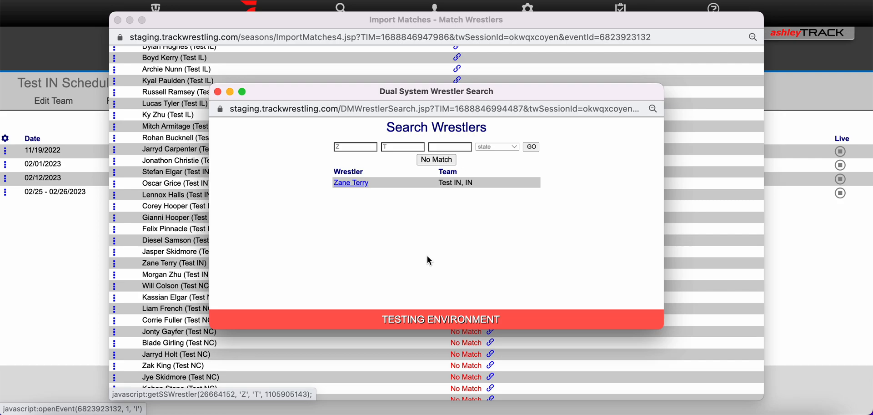
{"action": "left_click", "coordinate": [402, 146]}
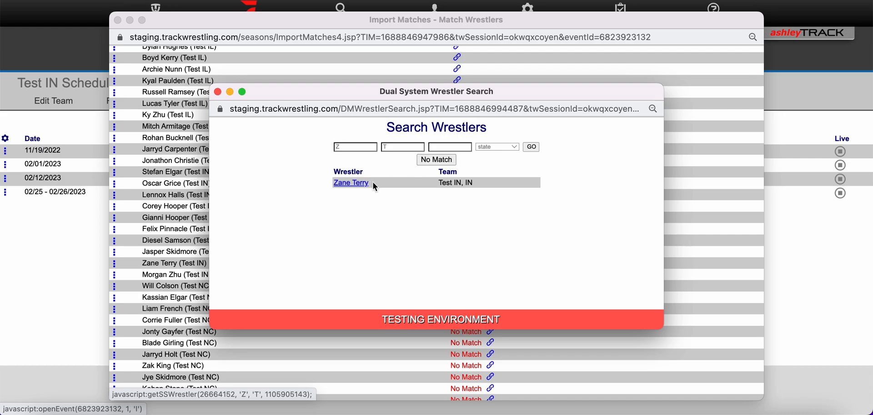
{"action": "left_click", "coordinate": [350, 183]}
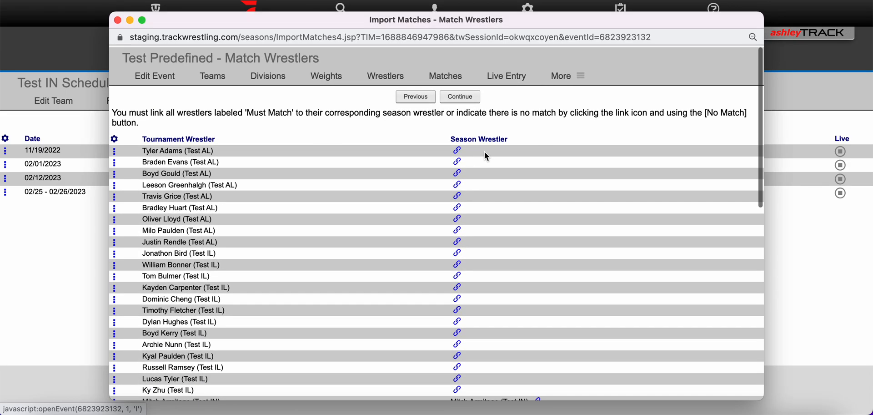
{"action": "left_click", "coordinate": [460, 96]}
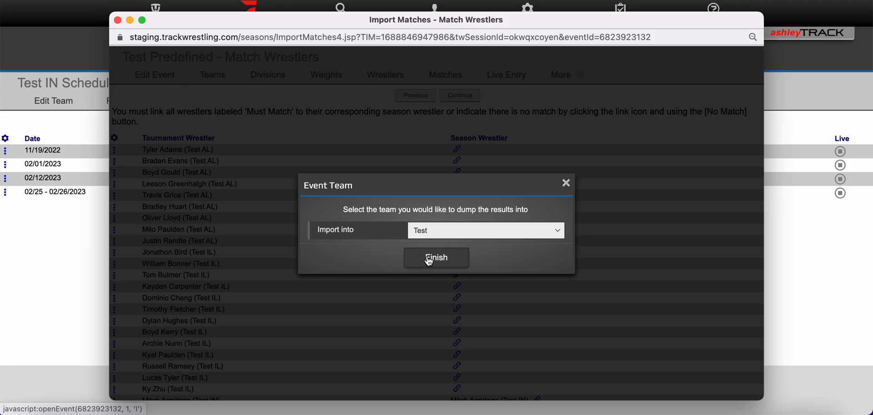
- Import the selected match results into team Test for the Test Predefined event
{"action": "left_click", "coordinate": [436, 257]}
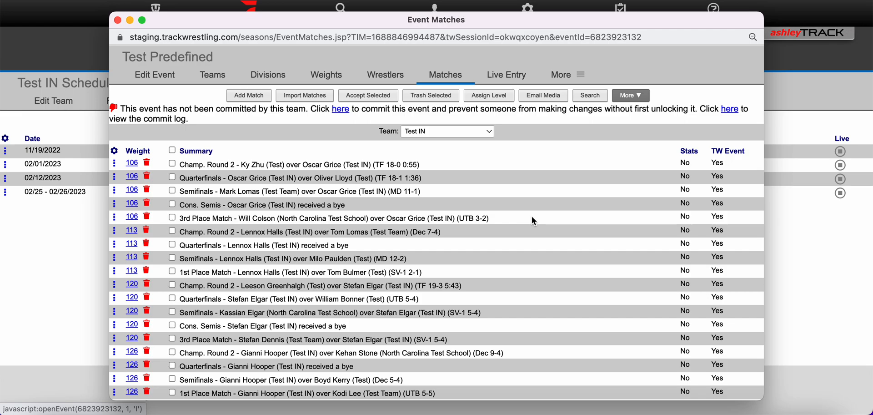
- Review the imported Test IN bouts listed under Test Predefined on the schedule
{"action": "scroll", "scroll_direction": "down", "scroll_amount": 3}
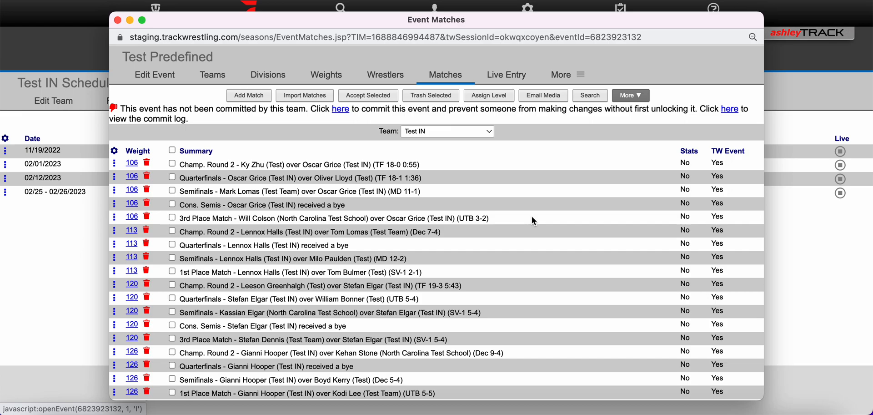
{"action": "mouse_move", "coordinate": [307, 131]}
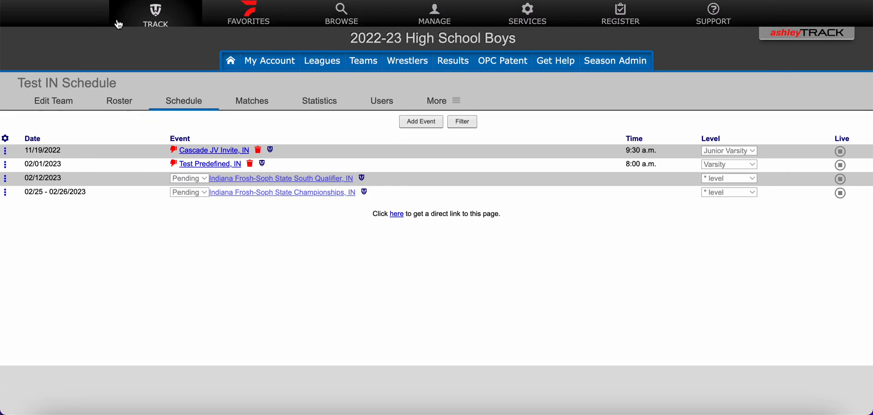
{"action": "mouse_move", "coordinate": [777, 206]}
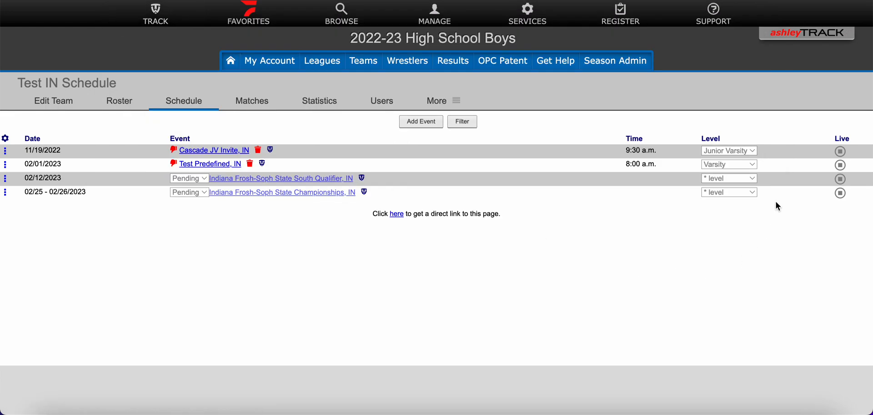